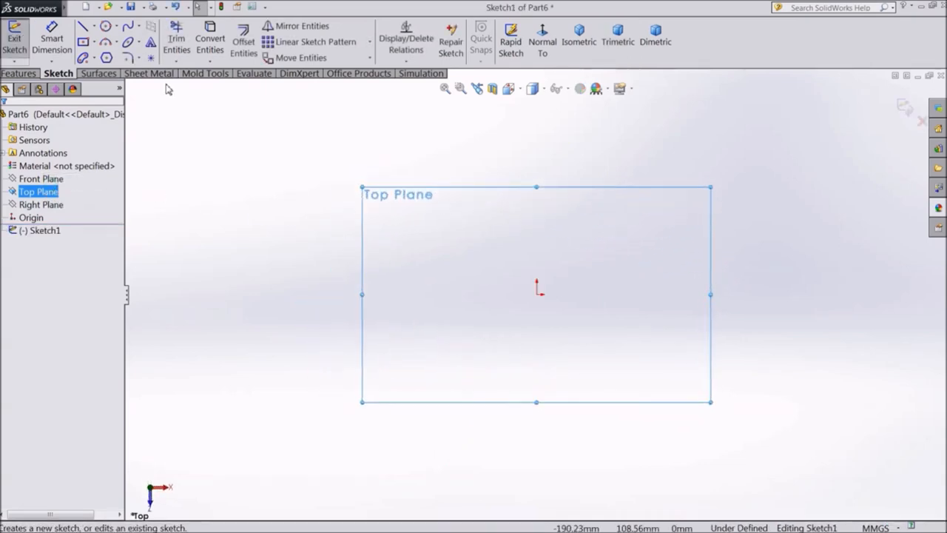
Step: Finish placing the third center rectangle with construction diagonals on the Top Plane
{"action": "left_click", "coordinate": [139, 58]}
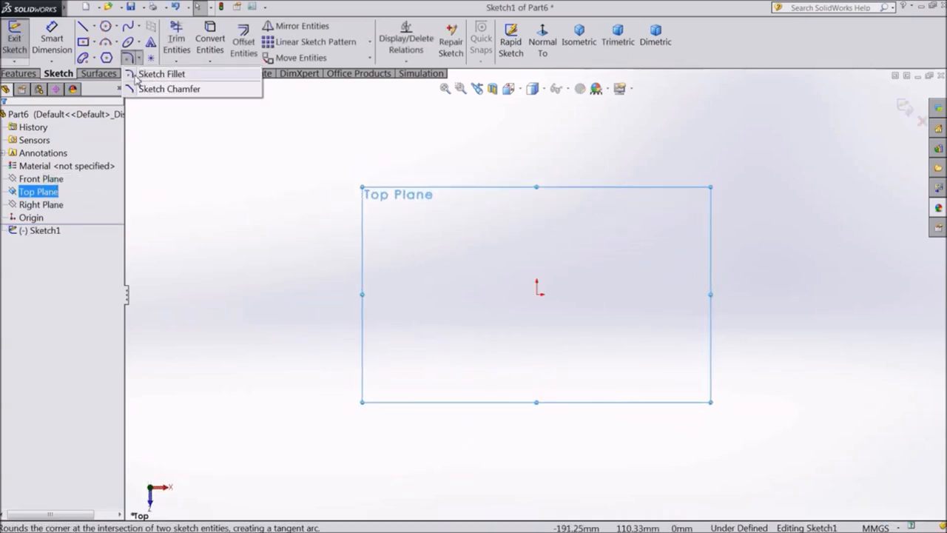
{"action": "mouse_move", "coordinate": [170, 88]}
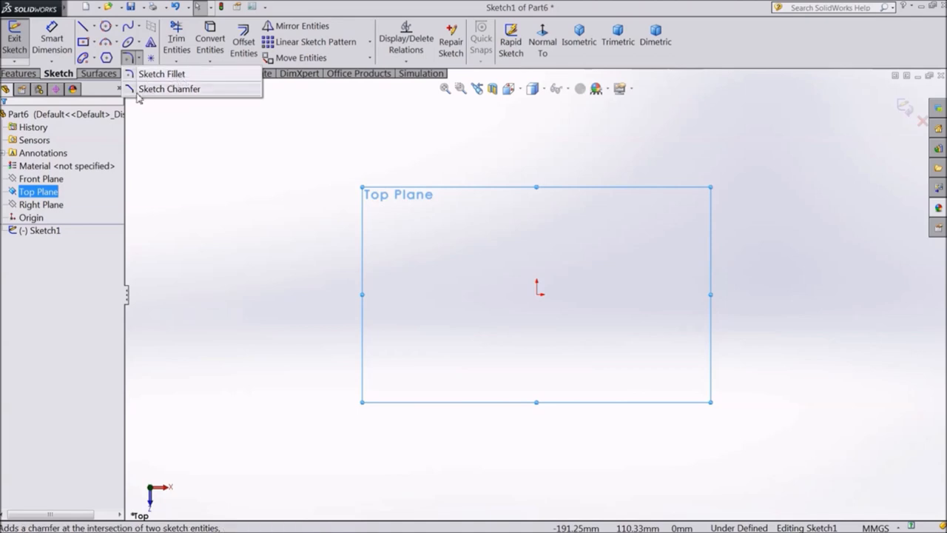
{"action": "mouse_move", "coordinate": [197, 96]}
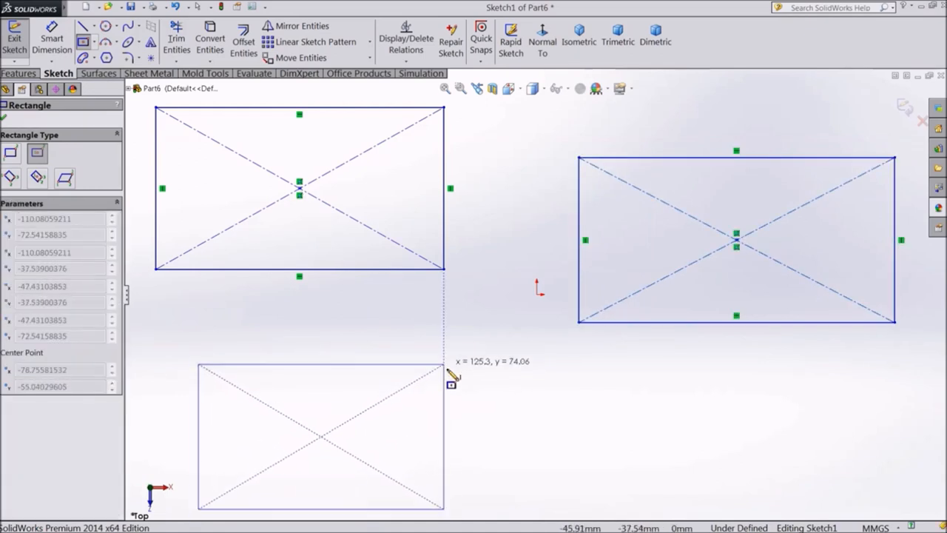
{"action": "left_click", "coordinate": [321, 436]}
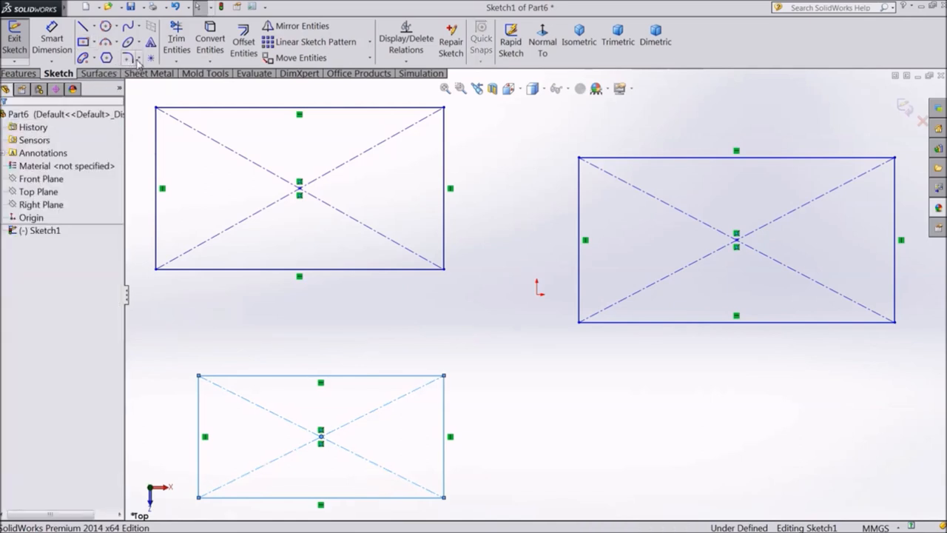
Step: Apply equal-distance chamfers: top-left 10, top-right 20, bottom-left 30, bottom-right 40 mm
{"action": "left_click", "coordinate": [127, 58]}
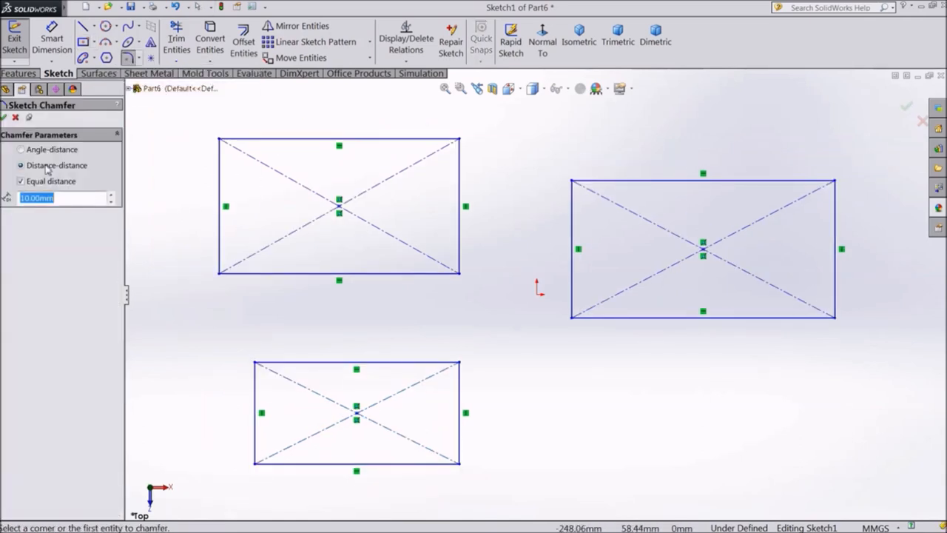
{"action": "mouse_move", "coordinate": [59, 155]}
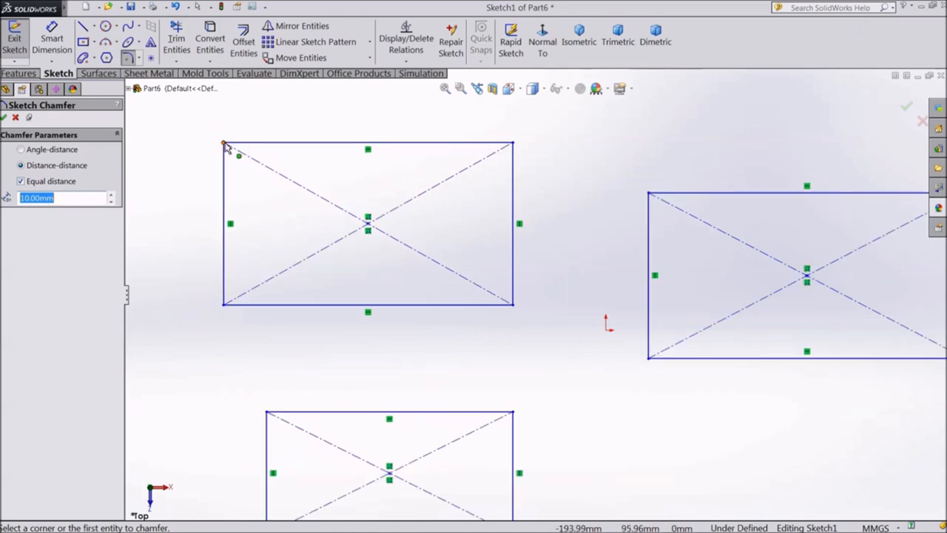
{"action": "left_click", "coordinate": [225, 143]}
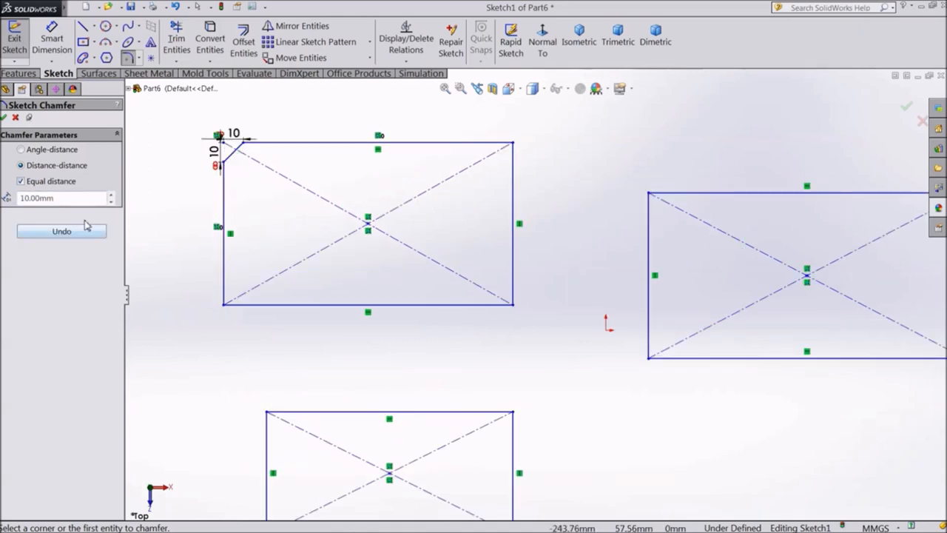
{"action": "left_click", "coordinate": [112, 195]}
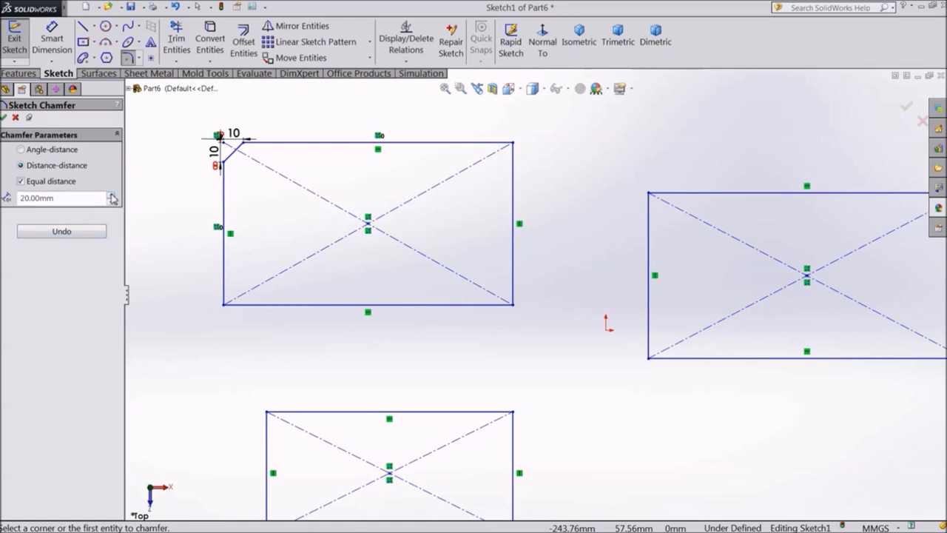
{"action": "left_click", "coordinate": [511, 137]}
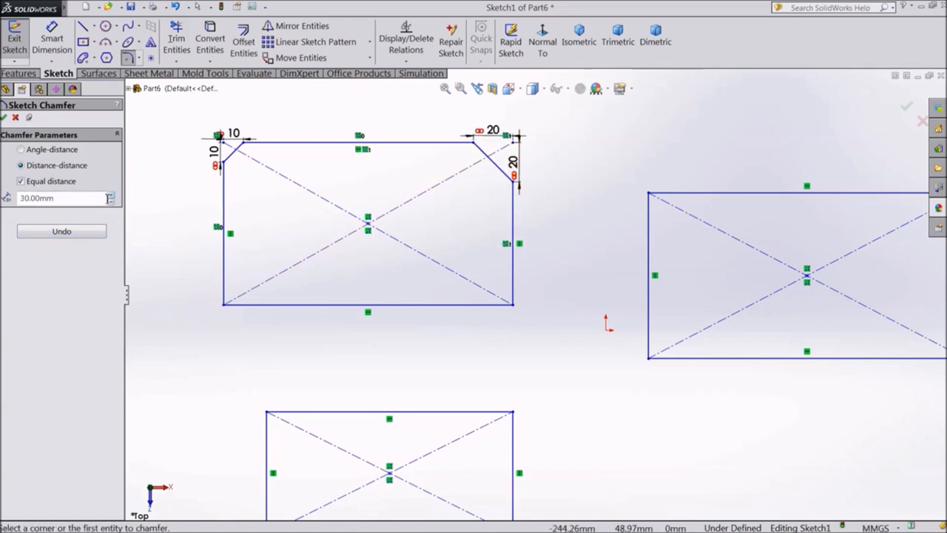
{"action": "left_click", "coordinate": [221, 306]}
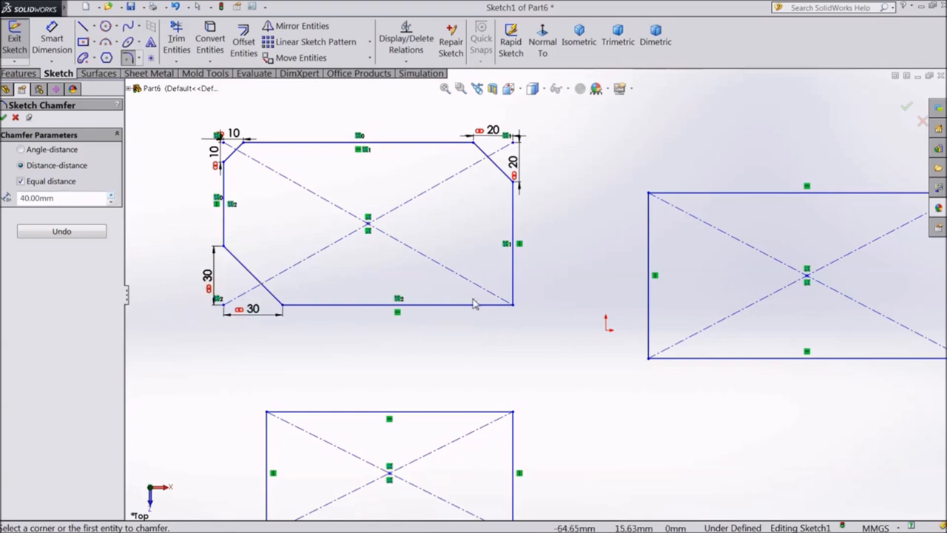
{"action": "left_click", "coordinate": [513, 305]}
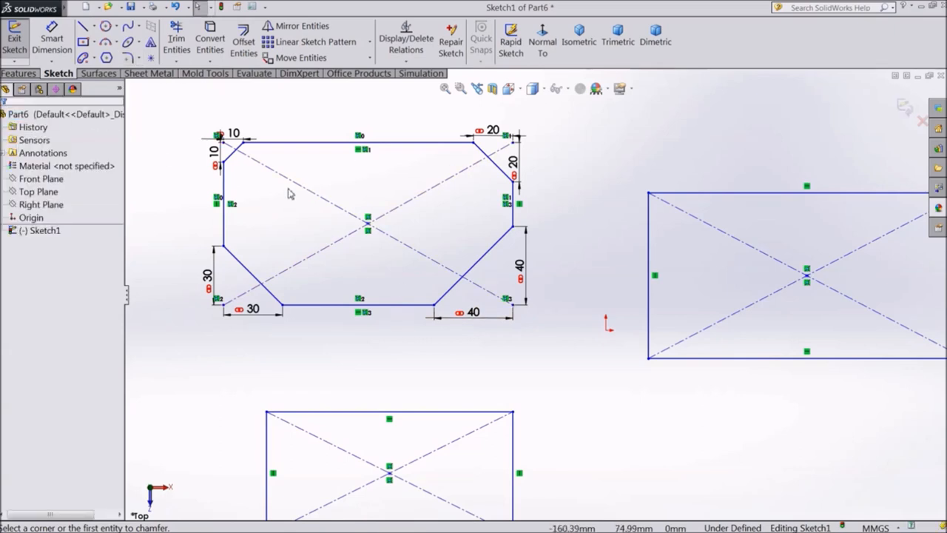
{"action": "mouse_move", "coordinate": [529, 207]}
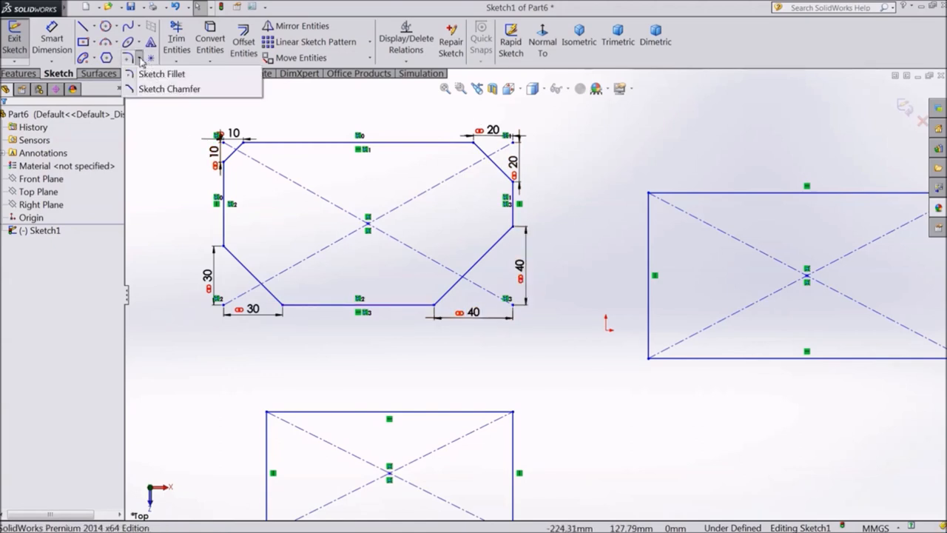
Step: Chamfer the right rectangle's corners with unequal distances, including a 50 by 20 mm bottom-right corner
{"action": "left_click", "coordinate": [170, 89]}
{"action": "type", "text": "20"}
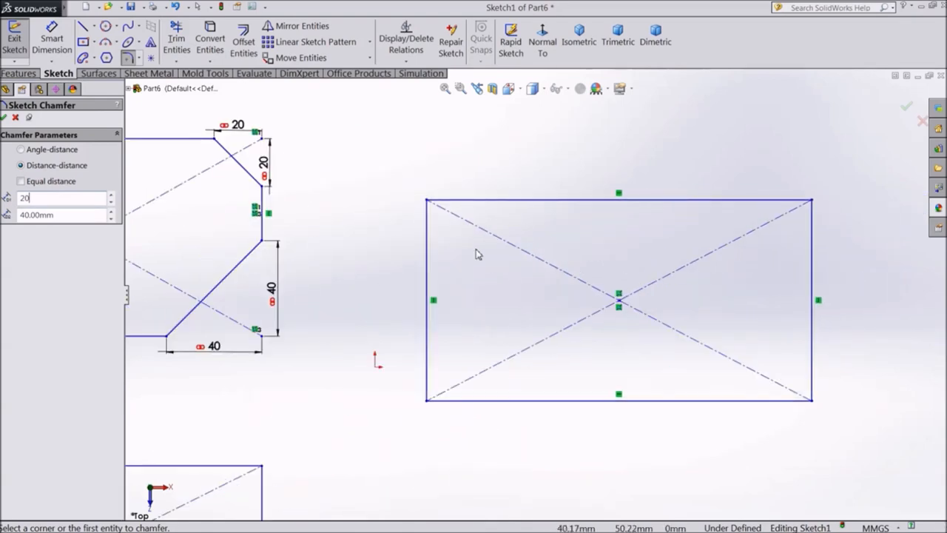
{"action": "left_click", "coordinate": [426, 200]}
{"action": "type", "text": "10"}
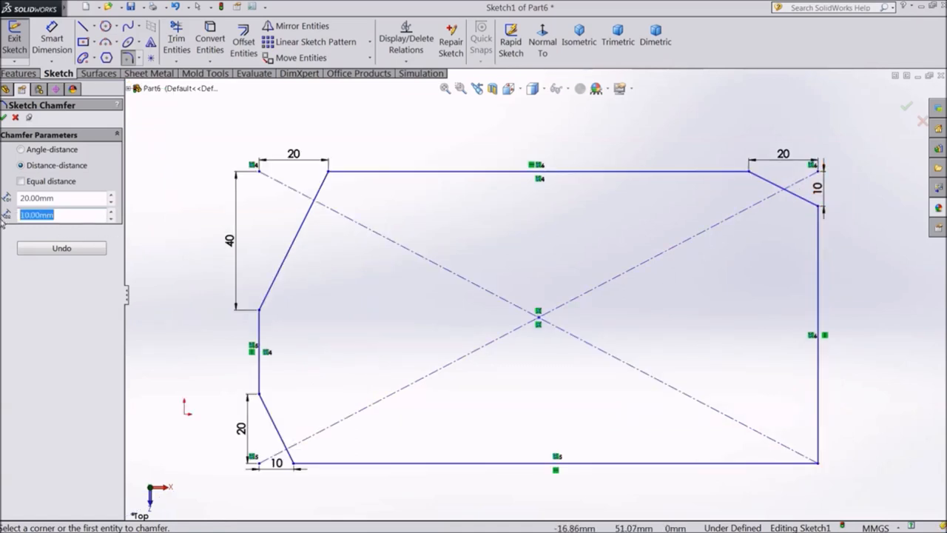
{"action": "type", "text": "20"}
{"action": "left_click", "coordinate": [62, 198]}
{"action": "type", "text": "50"}
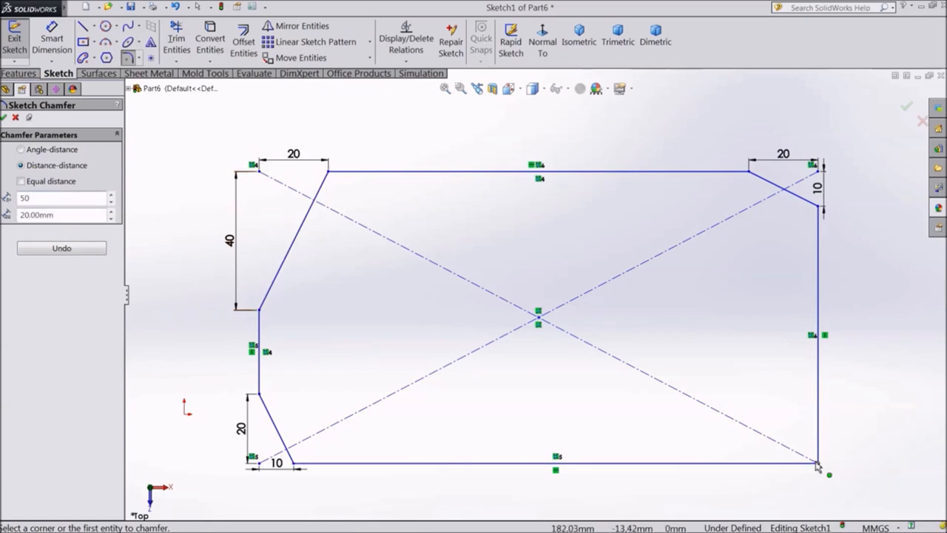
{"action": "left_click", "coordinate": [829, 474]}
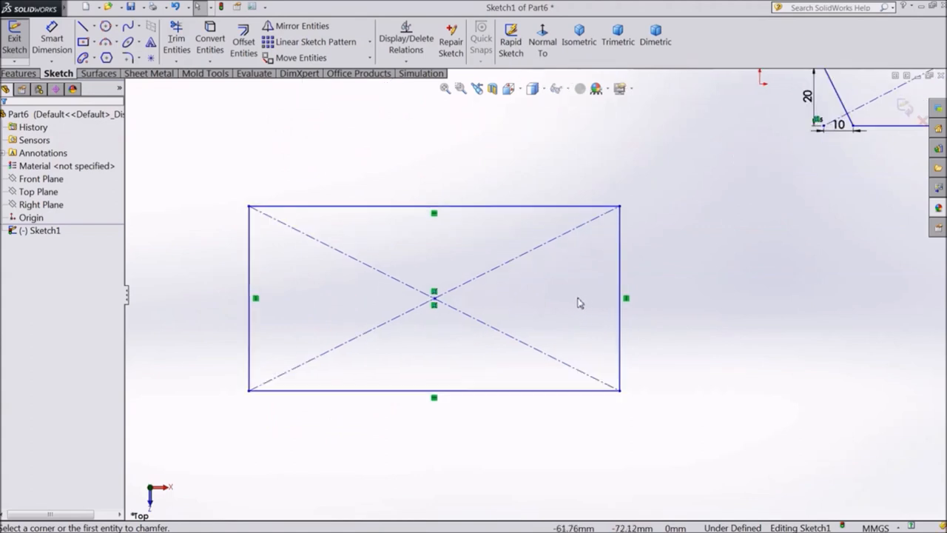
Step: Apply a 50 mm, 45° angle-distance chamfer to the third rectangle's top-left corner
{"action": "left_click", "coordinate": [136, 58]}
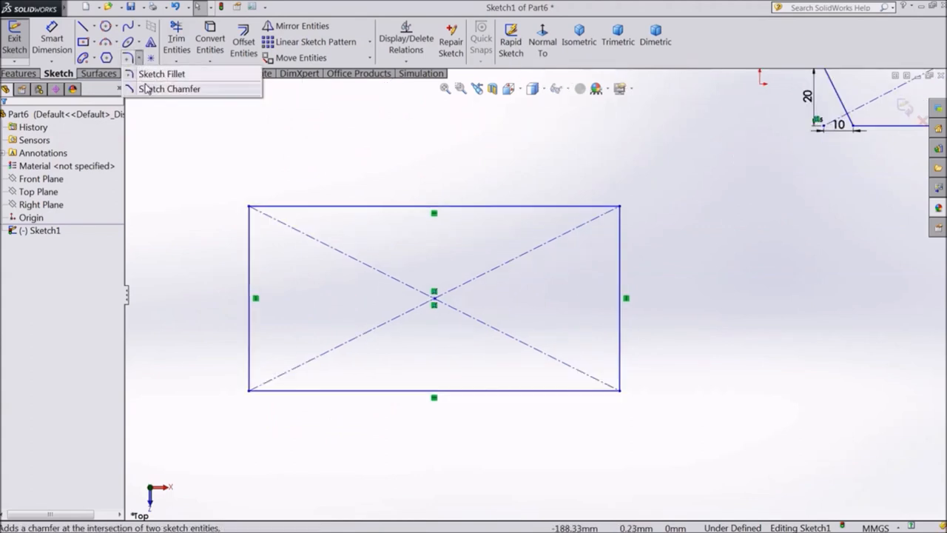
{"action": "left_click", "coordinate": [169, 89]}
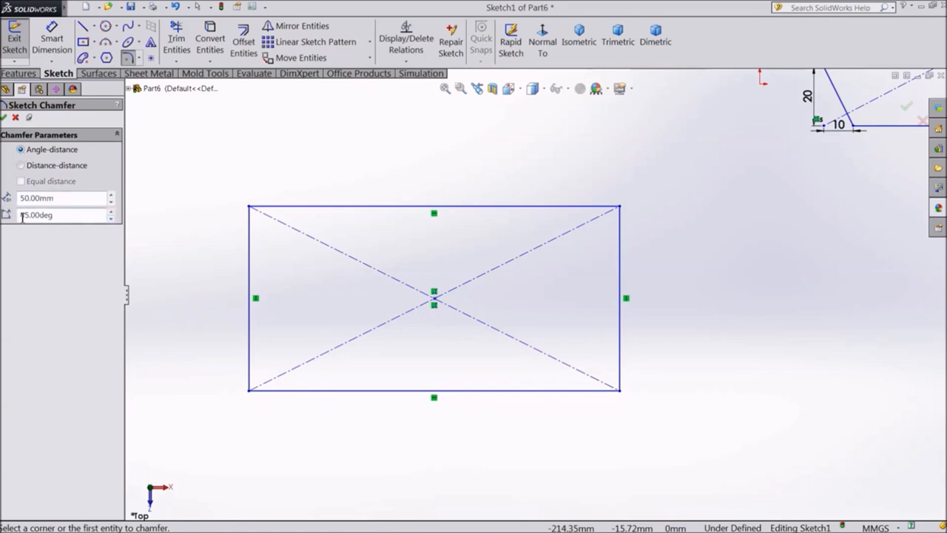
{"action": "left_click", "coordinate": [249, 205]}
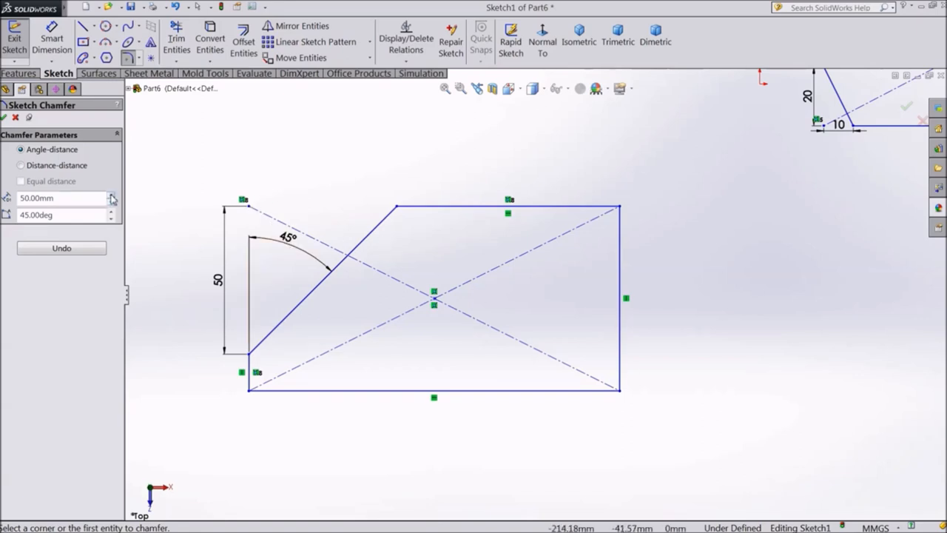
{"action": "left_click", "coordinate": [111, 201]}
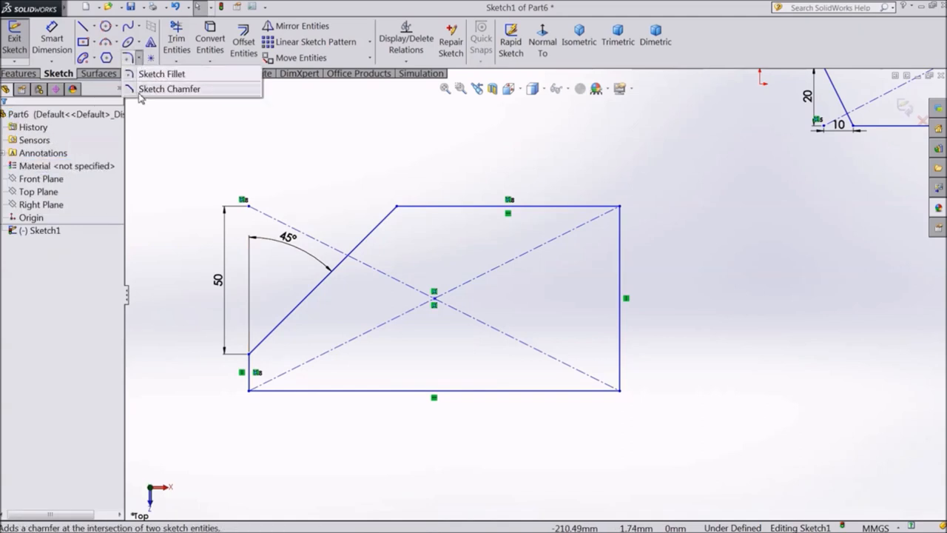
Step: Add a 20 mm, 20° angle-distance chamfer to the third rectangle's top-right corner
{"action": "left_click", "coordinate": [169, 89]}
{"action": "type", "text": "20"}
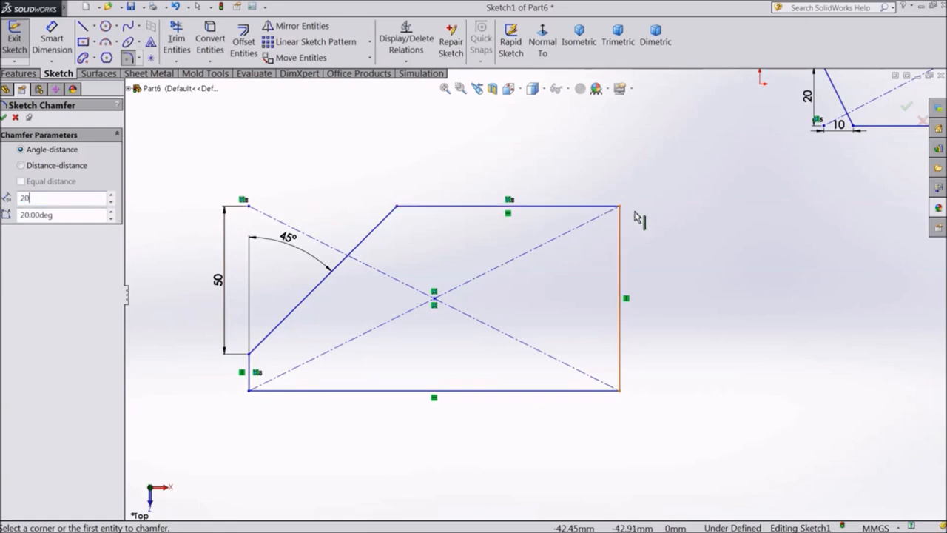
{"action": "left_click", "coordinate": [618, 206]}
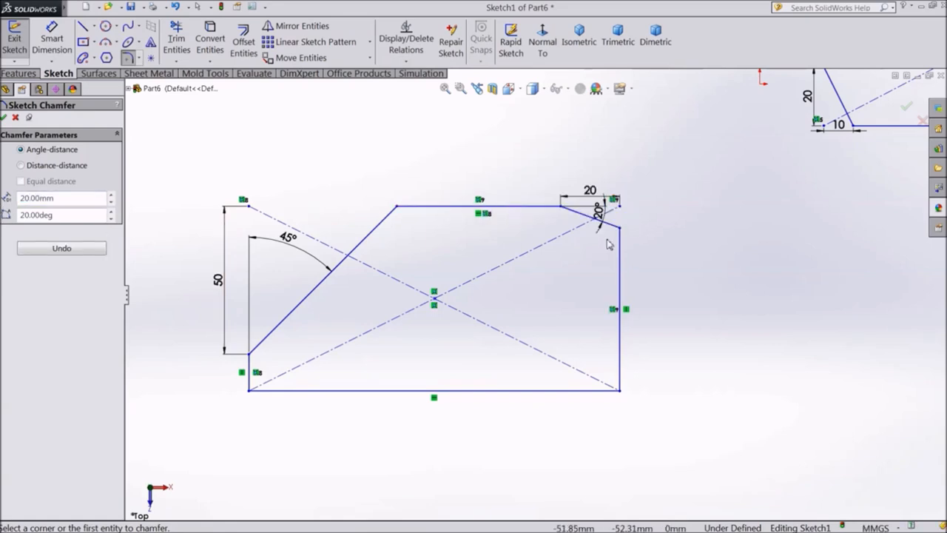